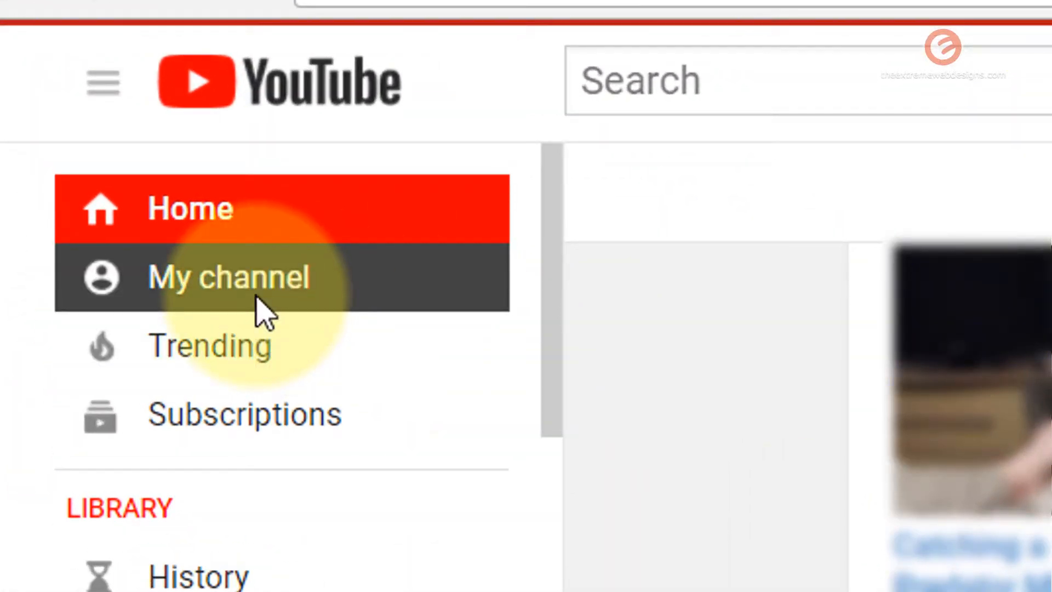
# - Go to the extremewebdesigns channel home page via My channel
pyautogui.click(229, 277)
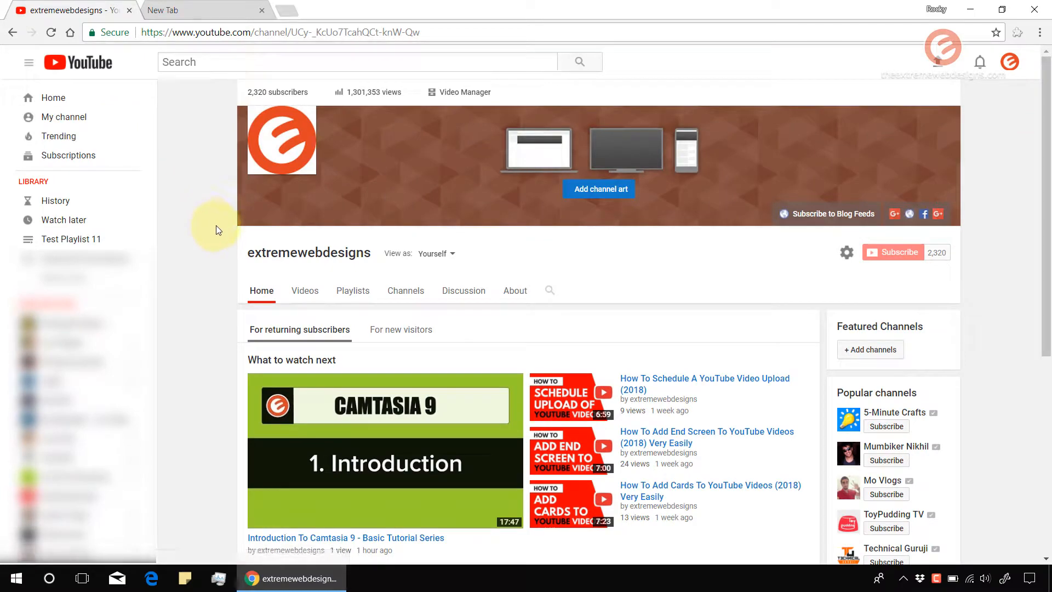
pyautogui.moveTo(228, 280)
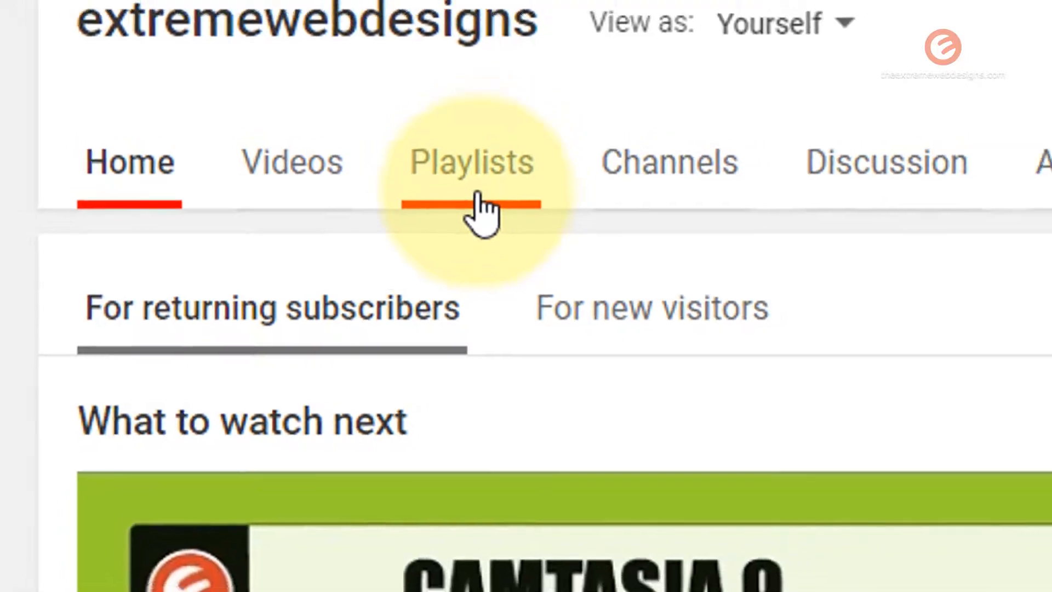
# - Open Test Playlist 11 from the channel's Playlists tab
pyautogui.click(470, 161)
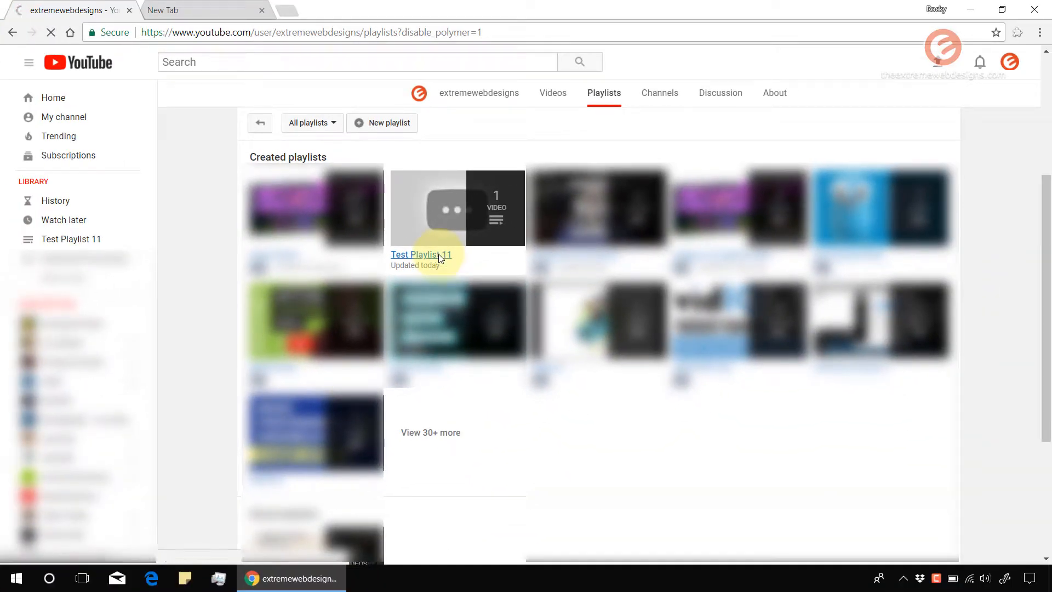
pyautogui.click(421, 254)
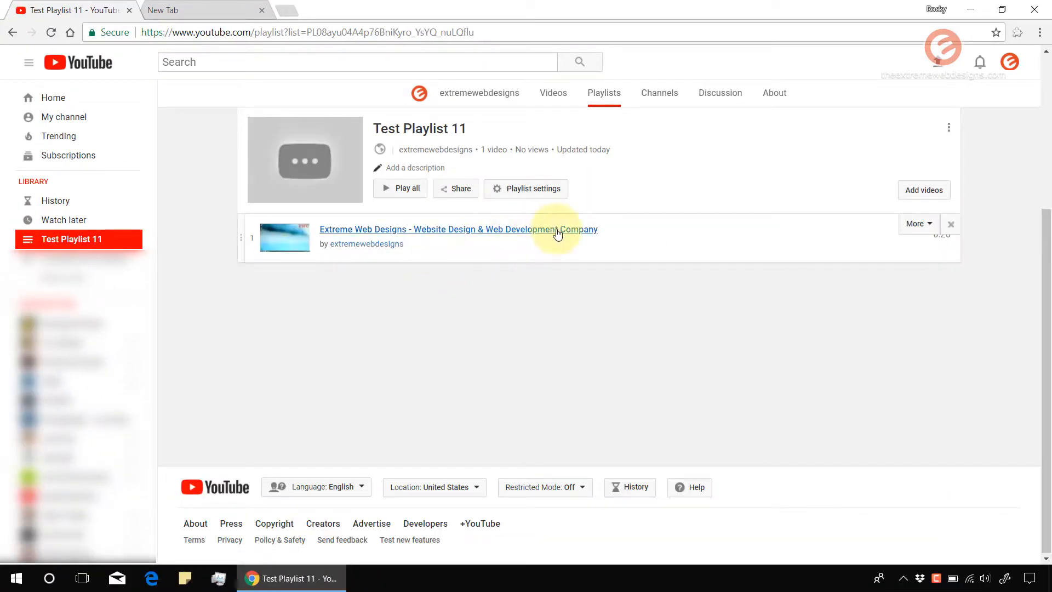
pyautogui.moveTo(698, 168)
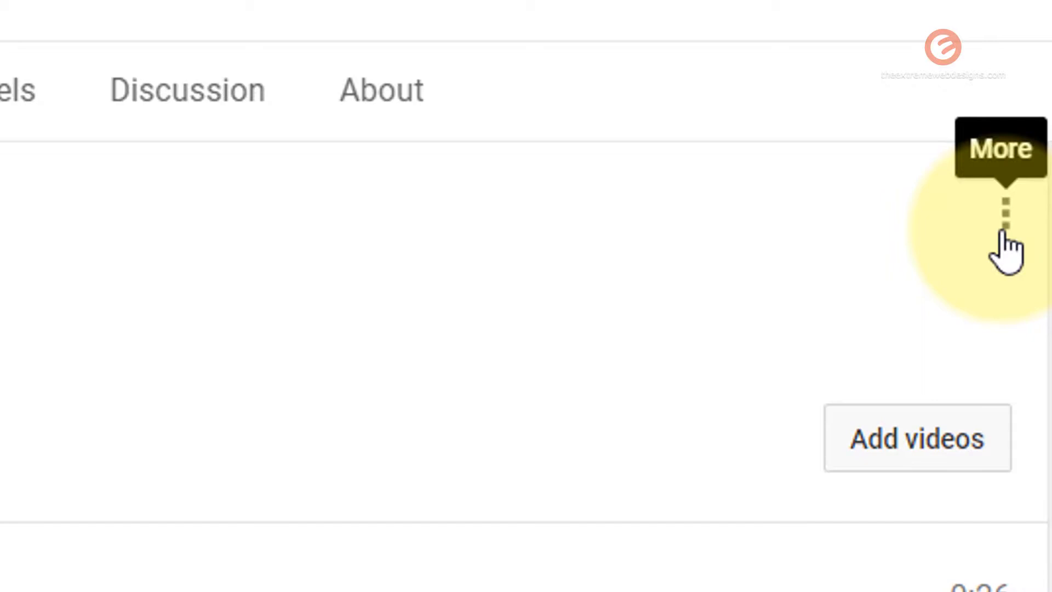
# - Open the More options menu on the Test Playlist 11 header
pyautogui.click(1005, 212)
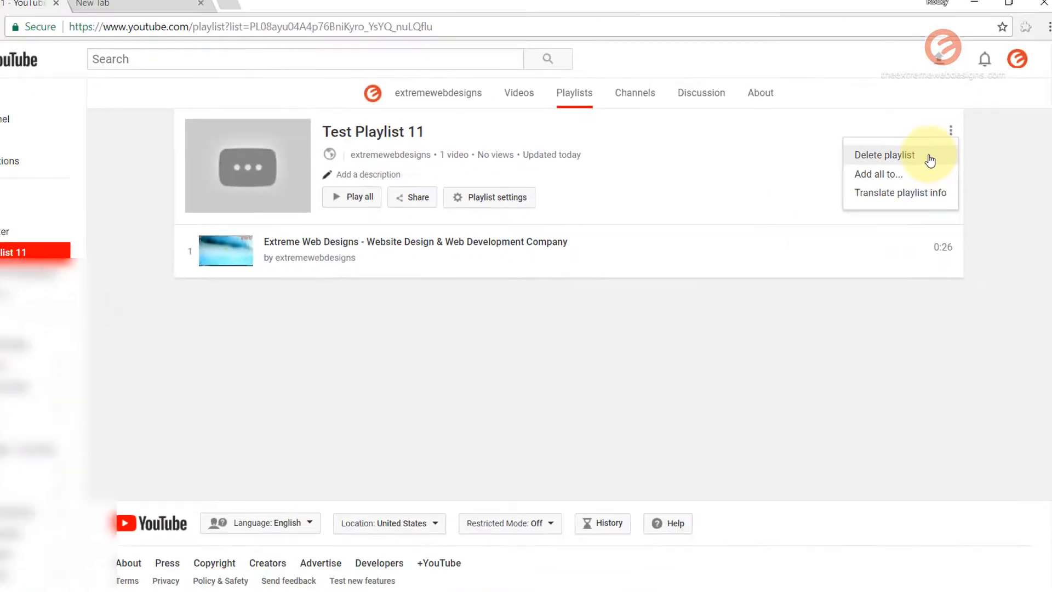
pyautogui.click(883, 155)
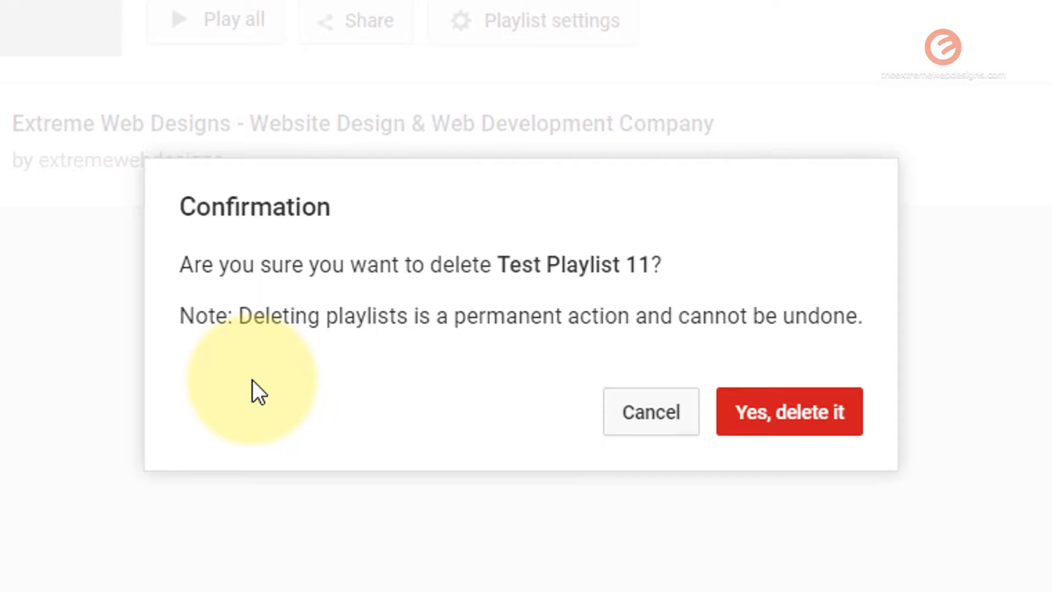
pyautogui.moveTo(523, 381)
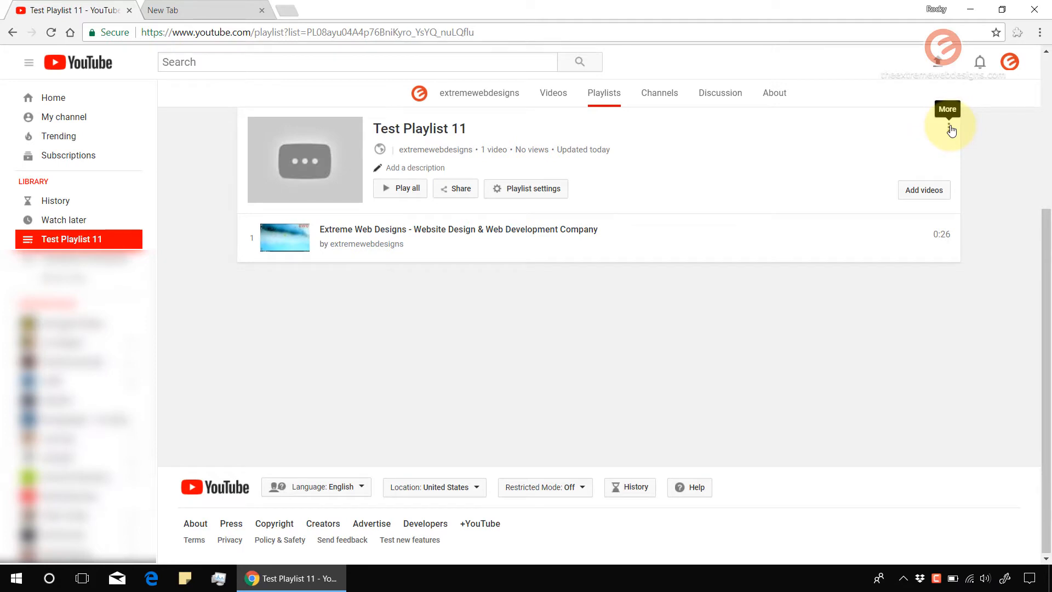
# - Delete Test Playlist 11 through More, Delete playlist, and 'Yes, delete it'
pyautogui.click(949, 127)
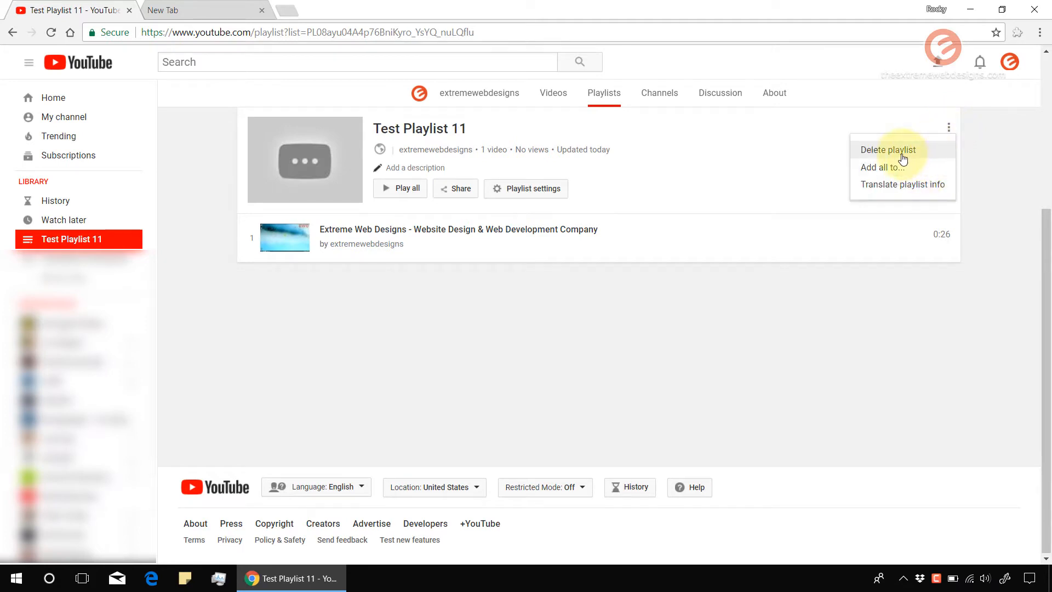
pyautogui.click(888, 149)
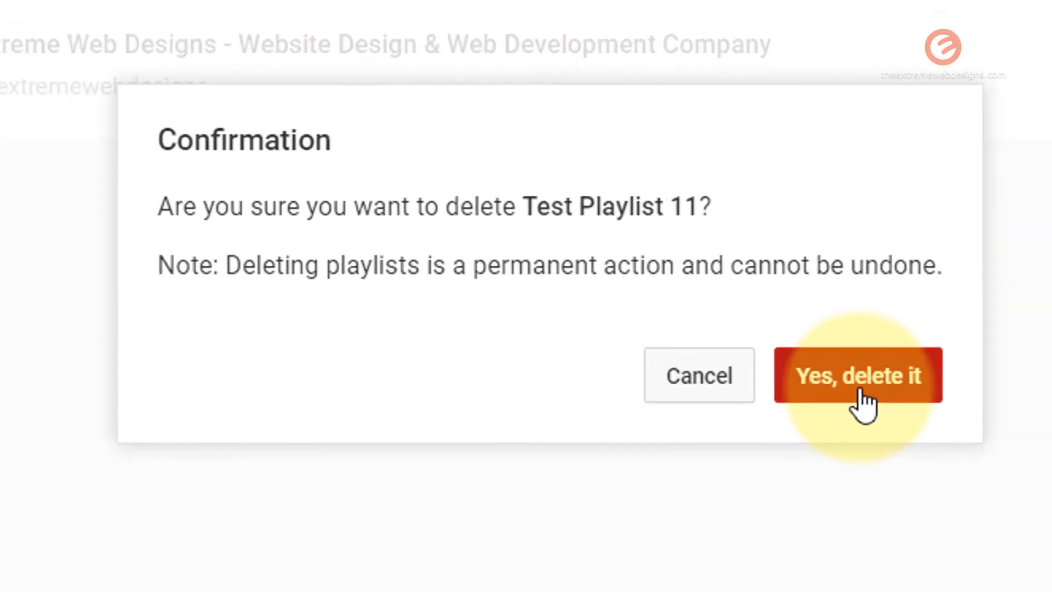
pyautogui.click(858, 374)
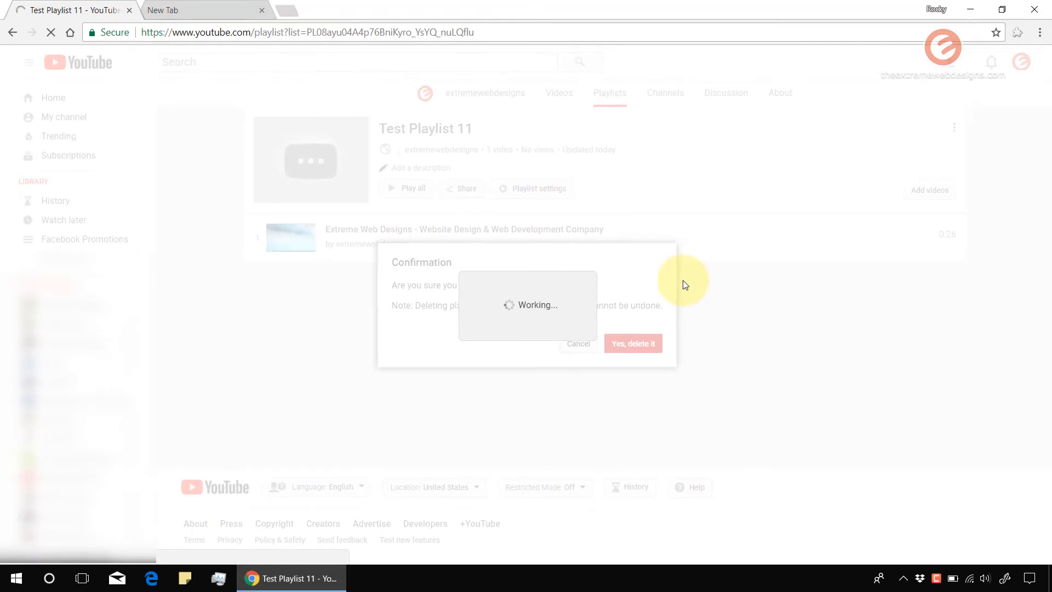
pyautogui.click(631, 343)
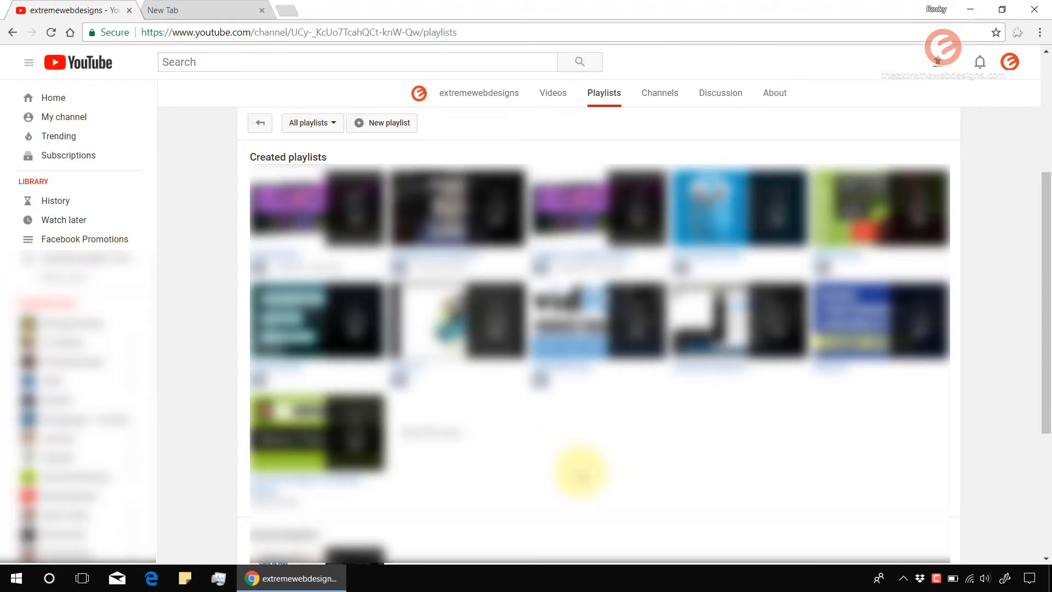